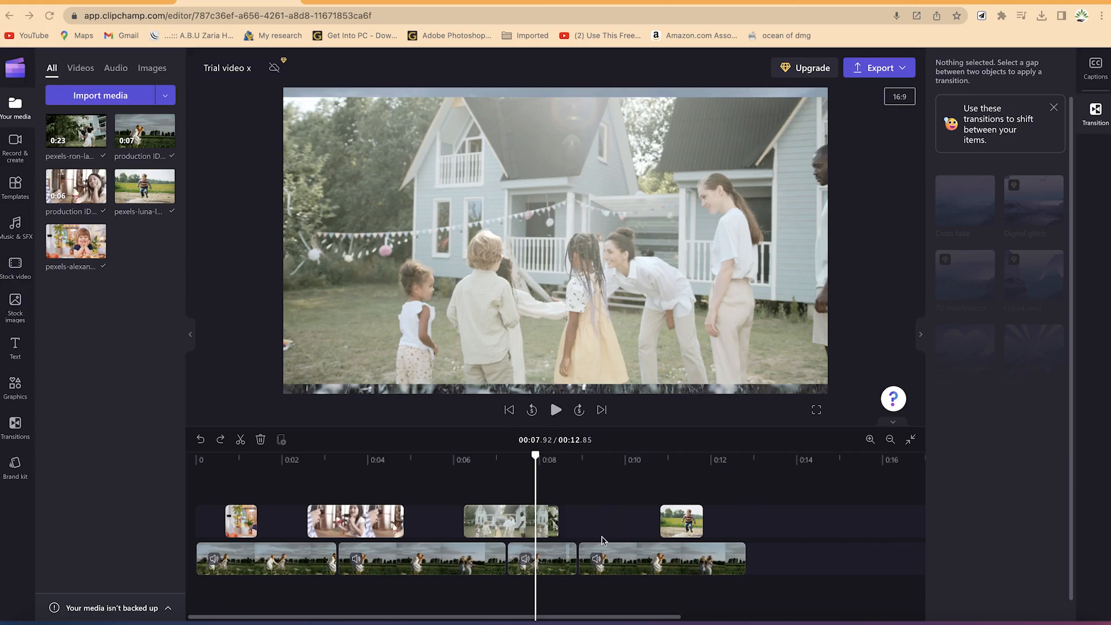
mouse_move(602, 533)
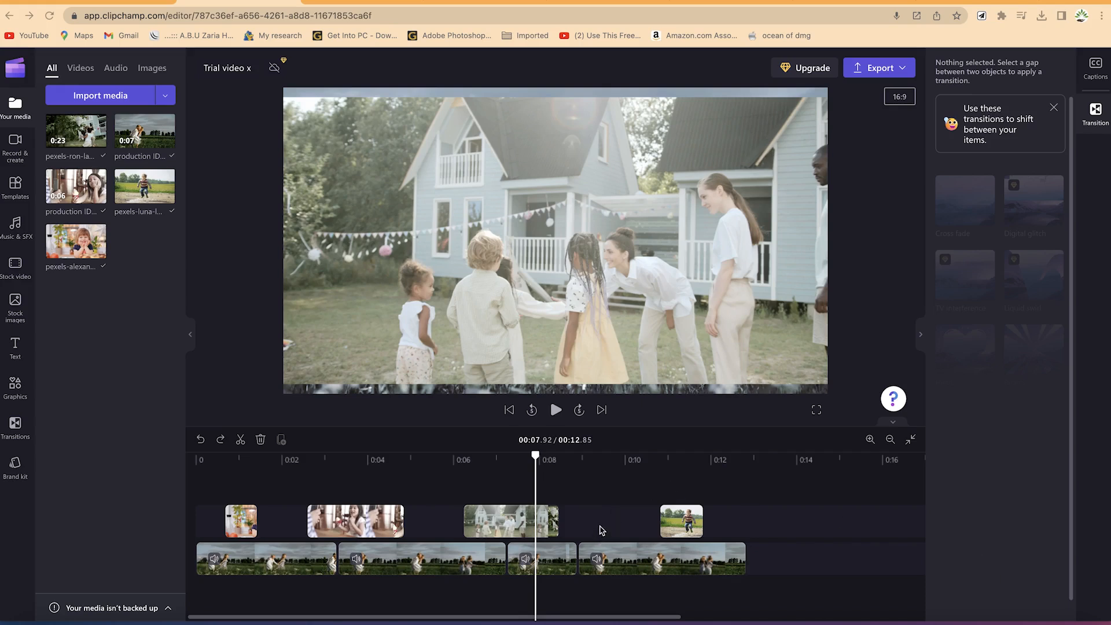
mouse_move(600, 526)
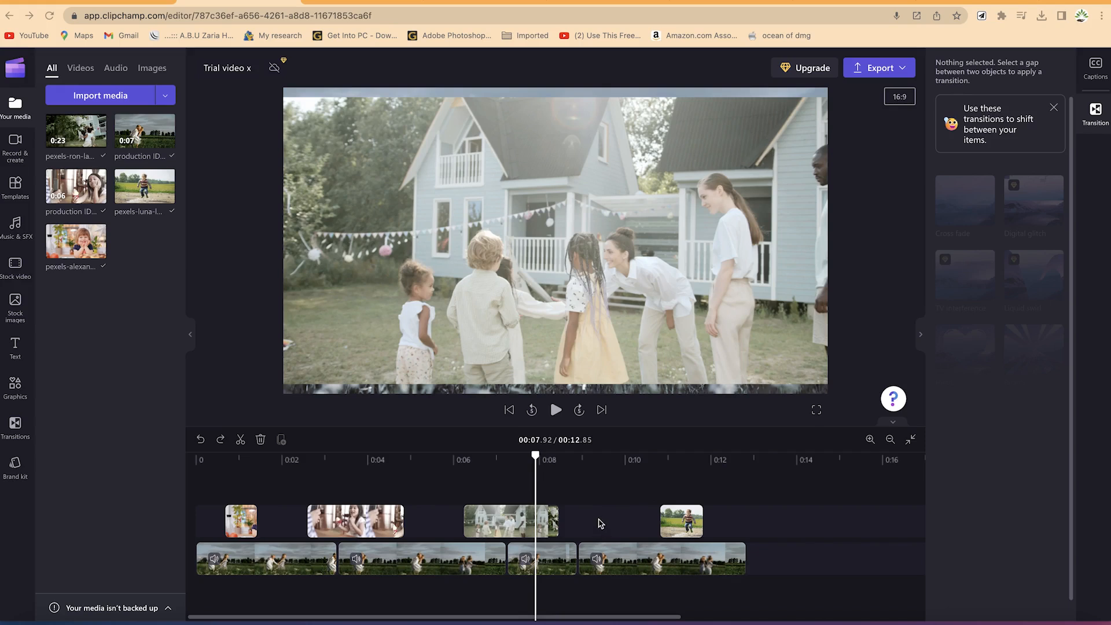
mouse_move(576, 532)
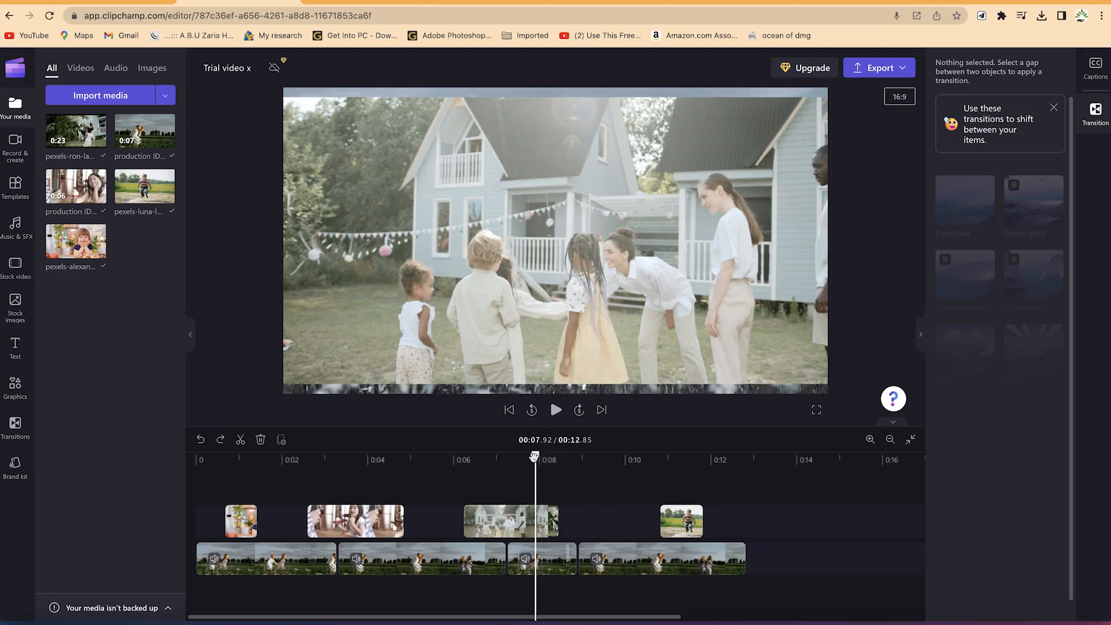
- Scrub the preview to about 8.6 seconds and join the third and fourth lower-track clips with a Cross fade
left_click_drag(535, 457, 573, 457)
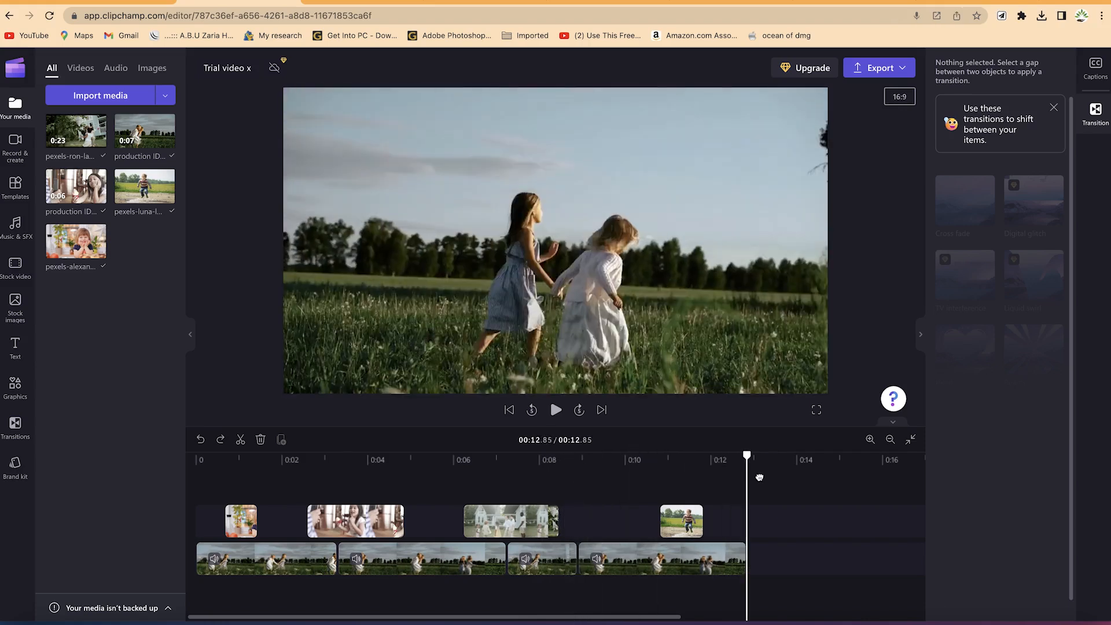
left_click_drag(747, 455, 562, 455)
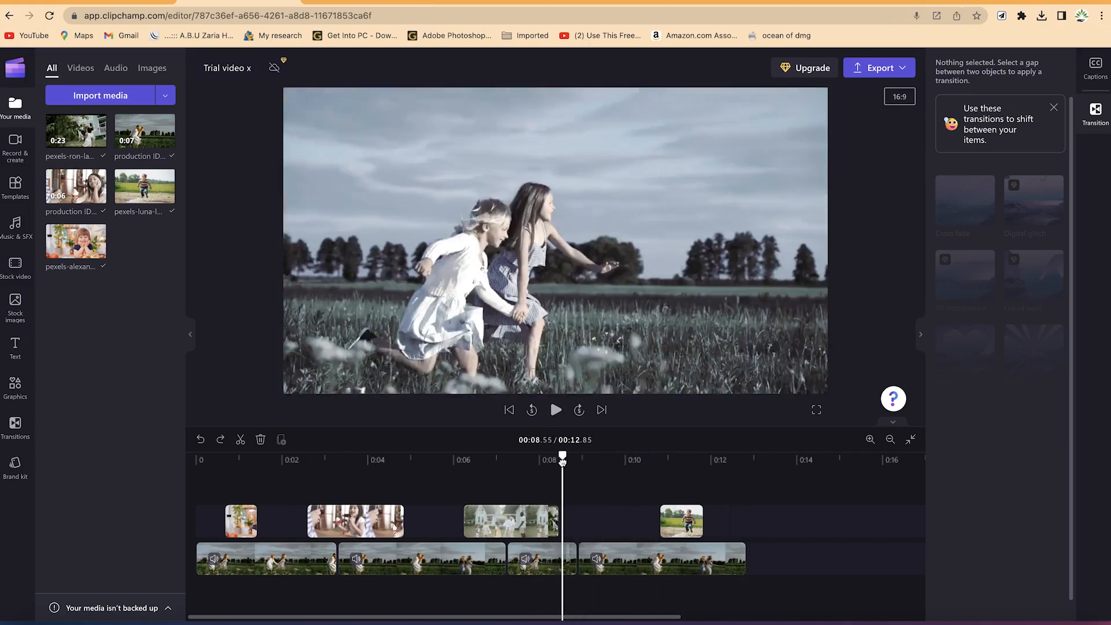
left_click_drag(563, 460, 578, 459)
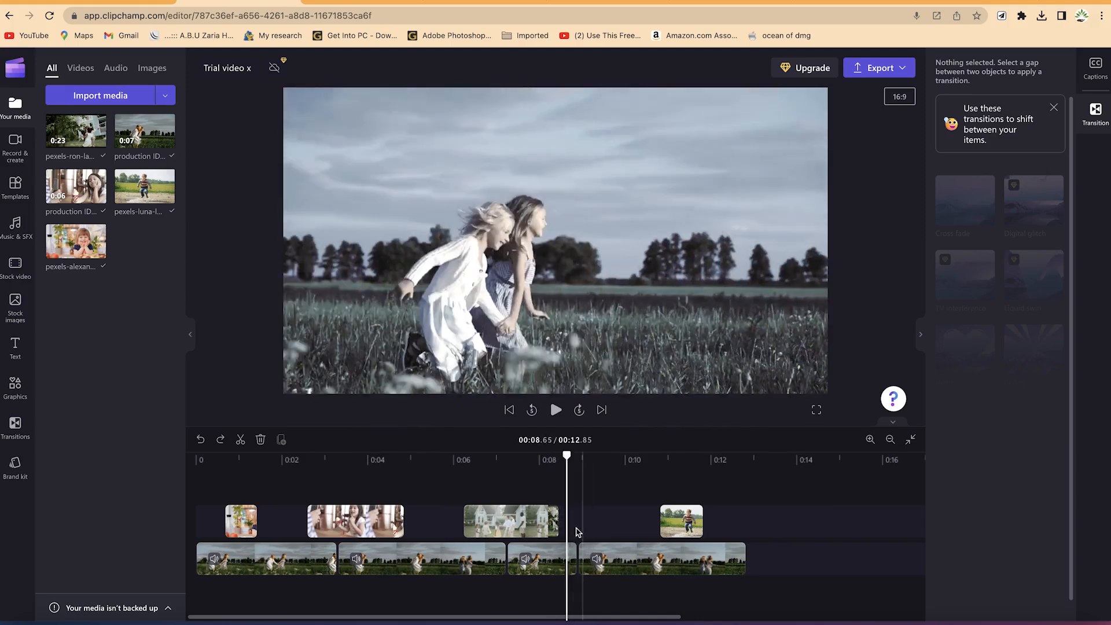
left_click(540, 558)
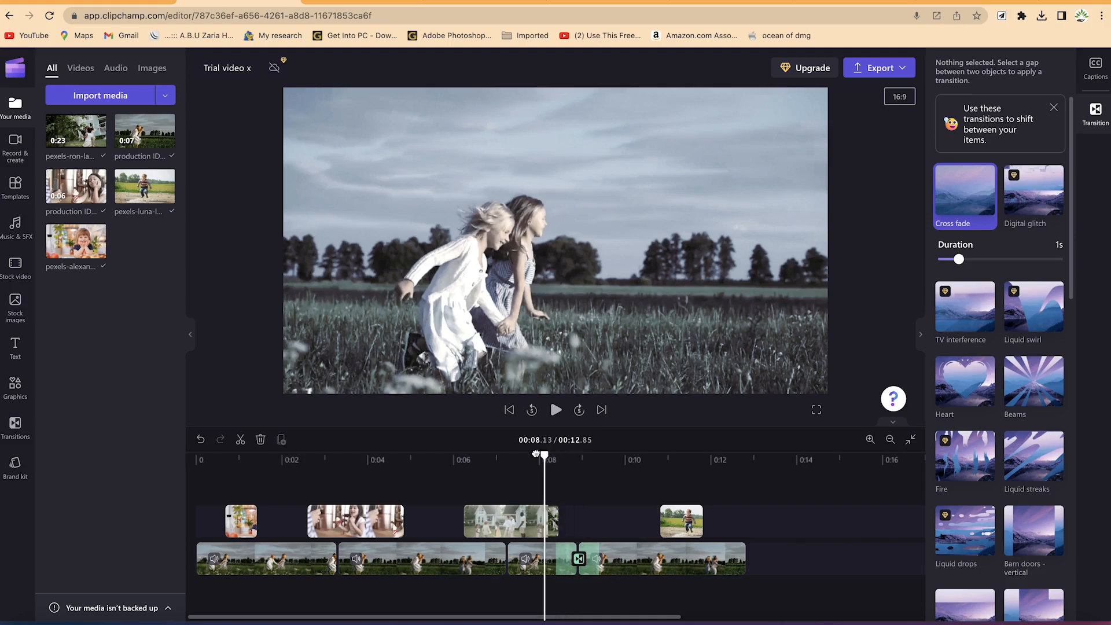
left_click(555, 410)
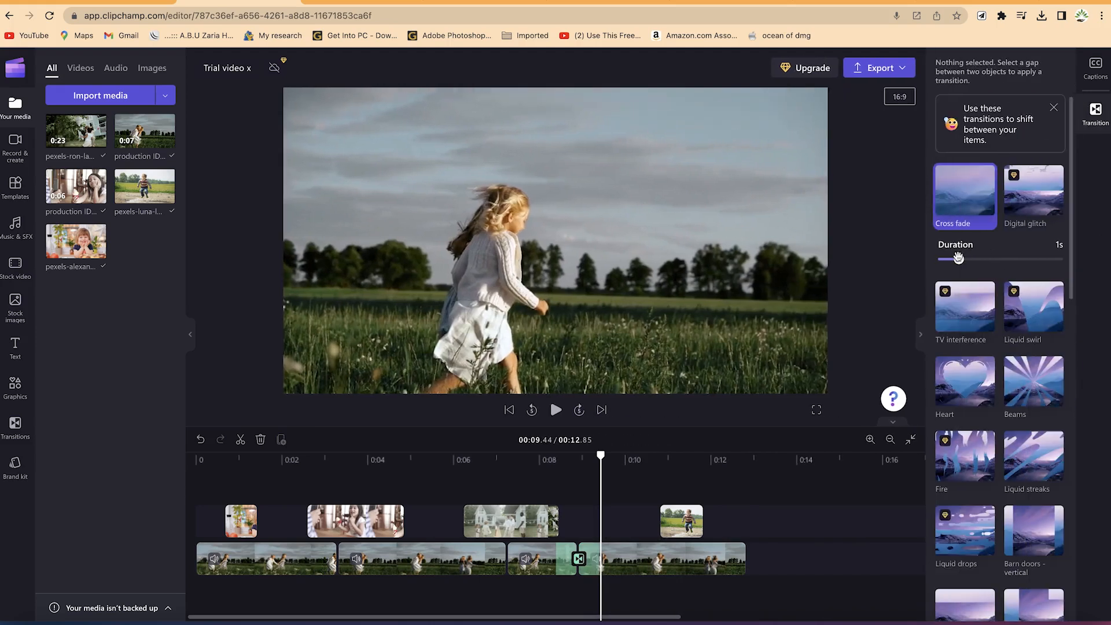
mouse_move(959, 259)
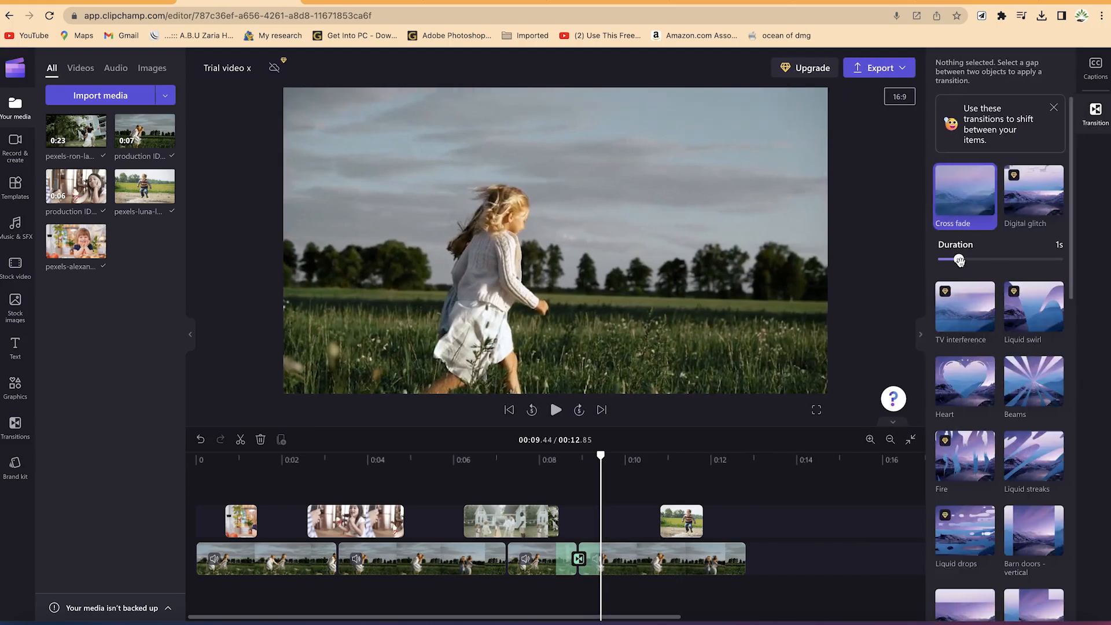
- Adjust the cross fade Duration slider through 2, 3.5 and 1.9 seconds, settling at 1.56 s
left_click_drag(961, 261, 989, 261)
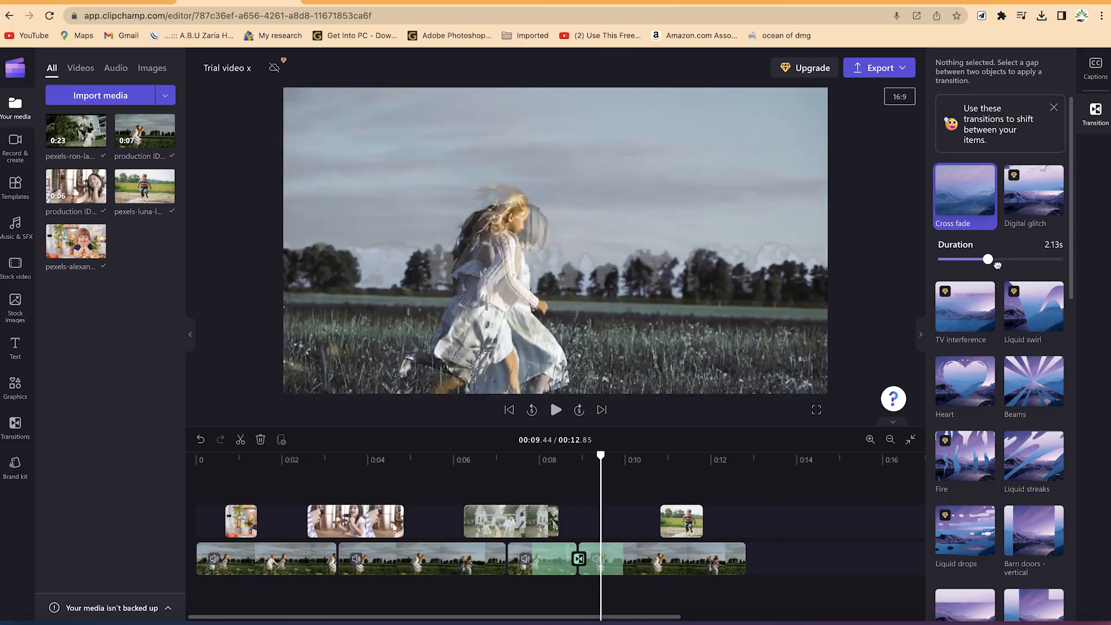
left_click_drag(987, 258, 1003, 258)
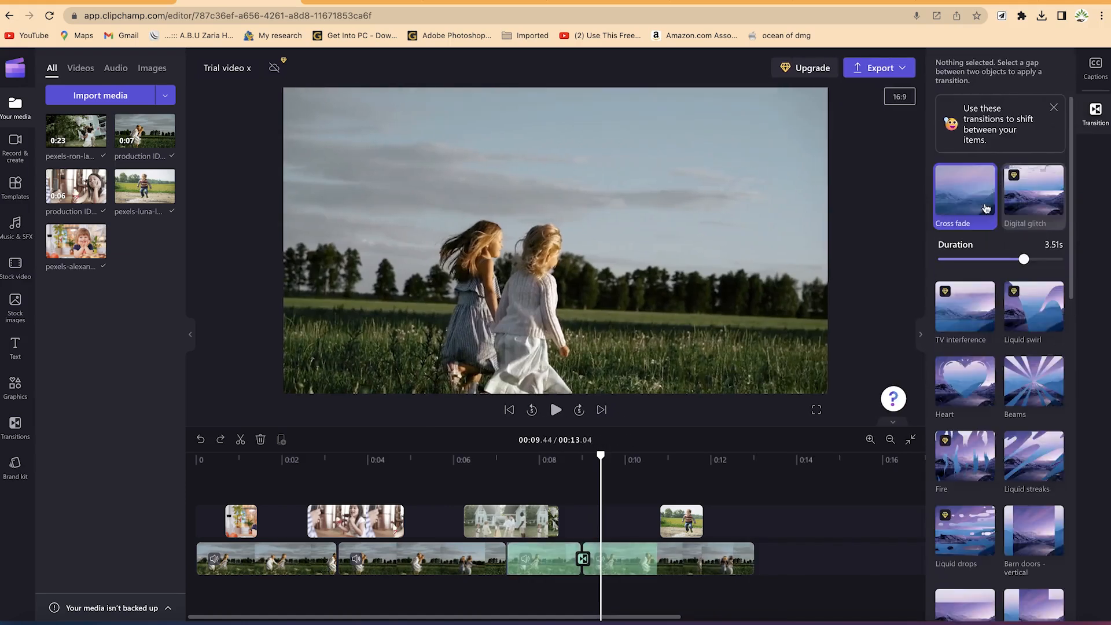
left_click_drag(1021, 258, 1026, 258)
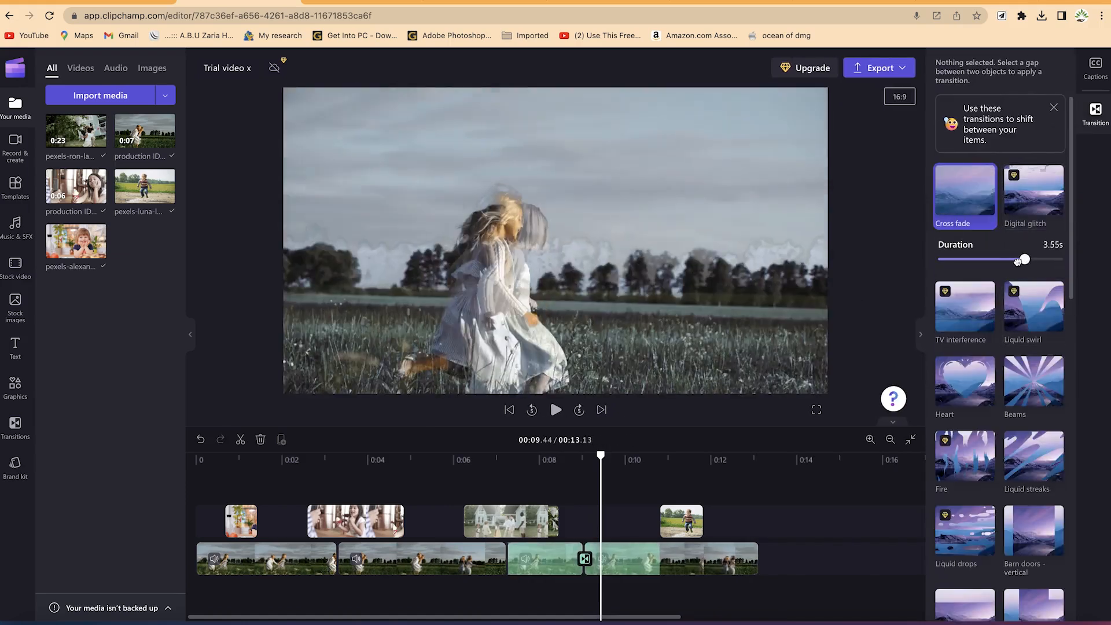
left_click_drag(1025, 259, 975, 261)
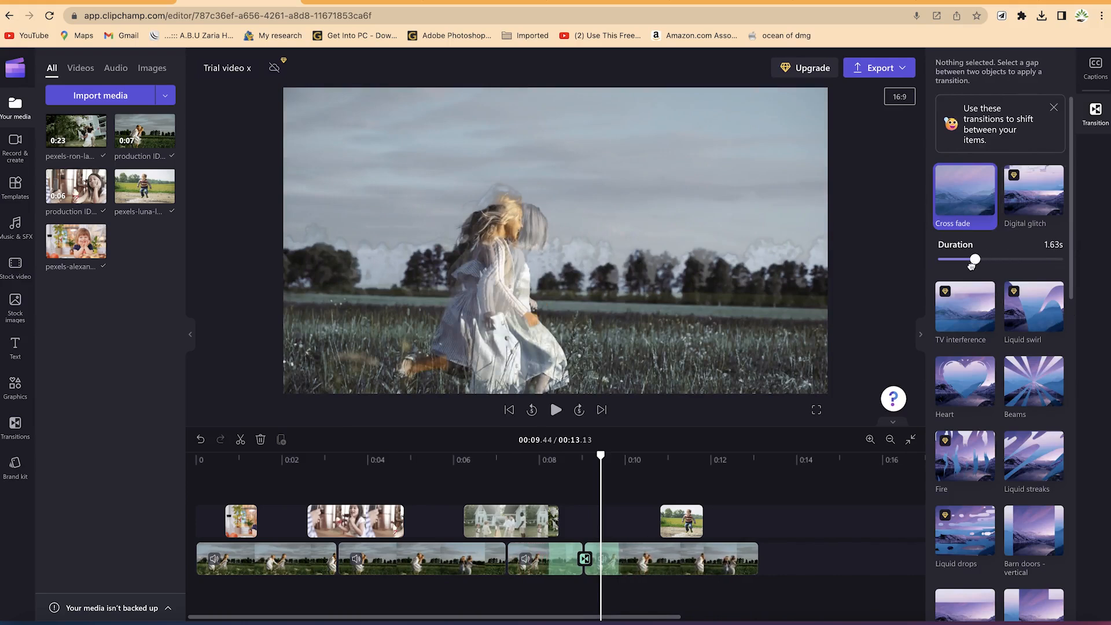
left_click_drag(975, 260, 982, 259)
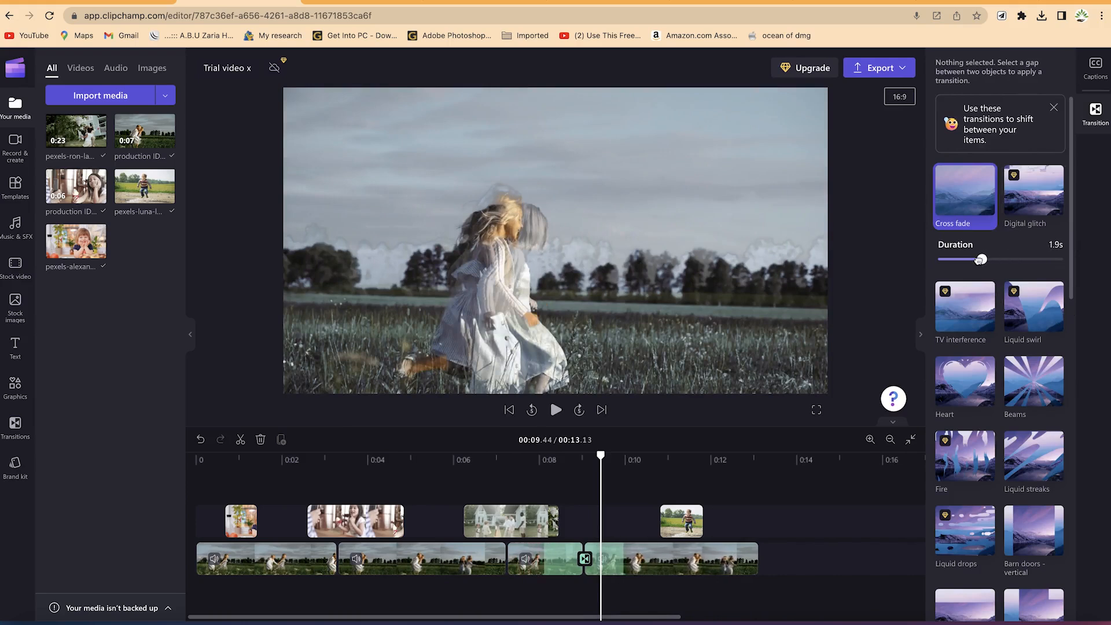
left_click_drag(982, 259, 975, 258)
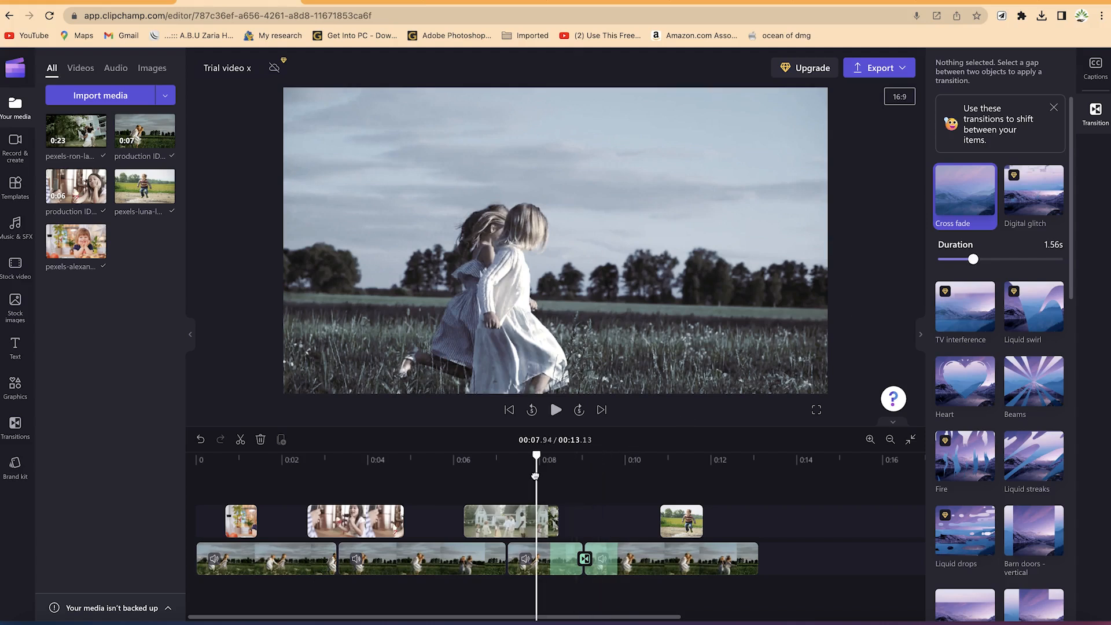
- Try the Heart transition, switch it to Liquid streaks, and play then stop the preview
left_click(555, 410)
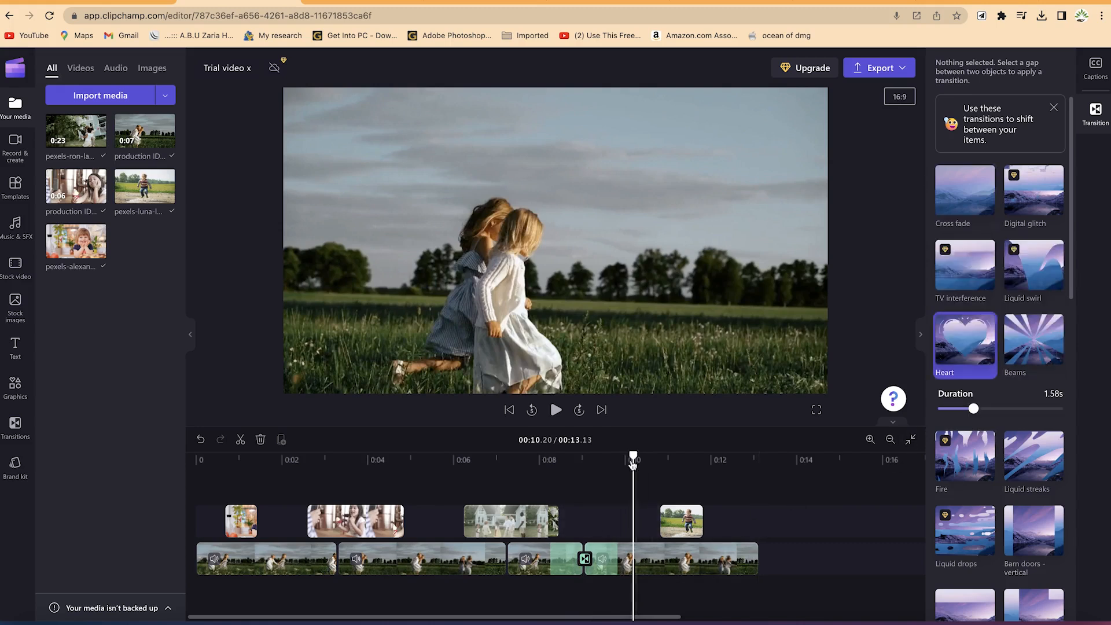
left_click(555, 410)
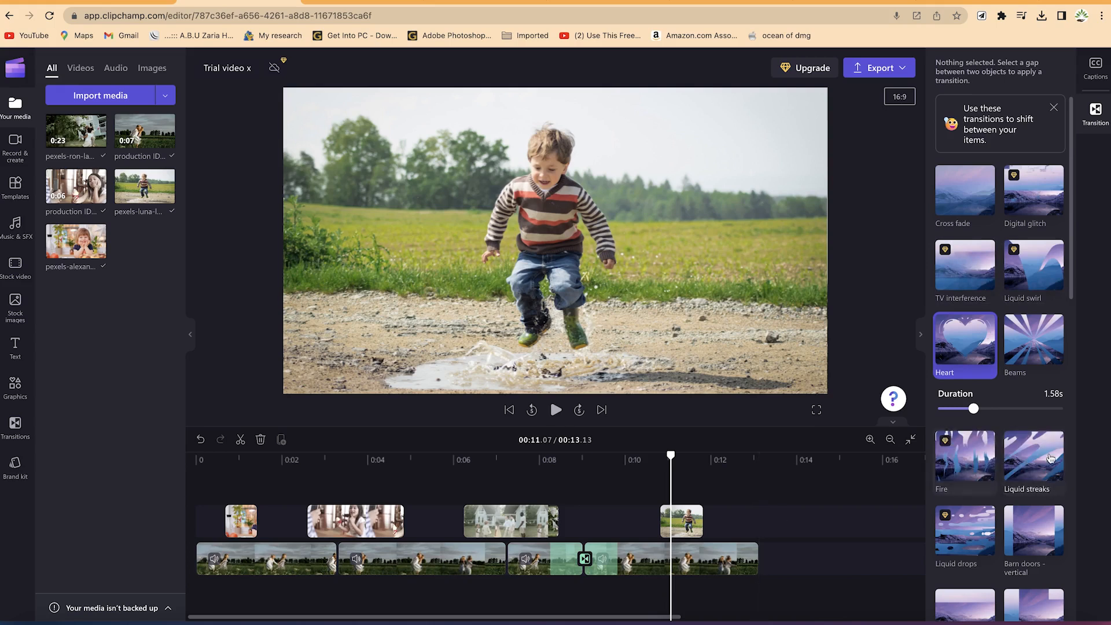
left_click(1032, 420)
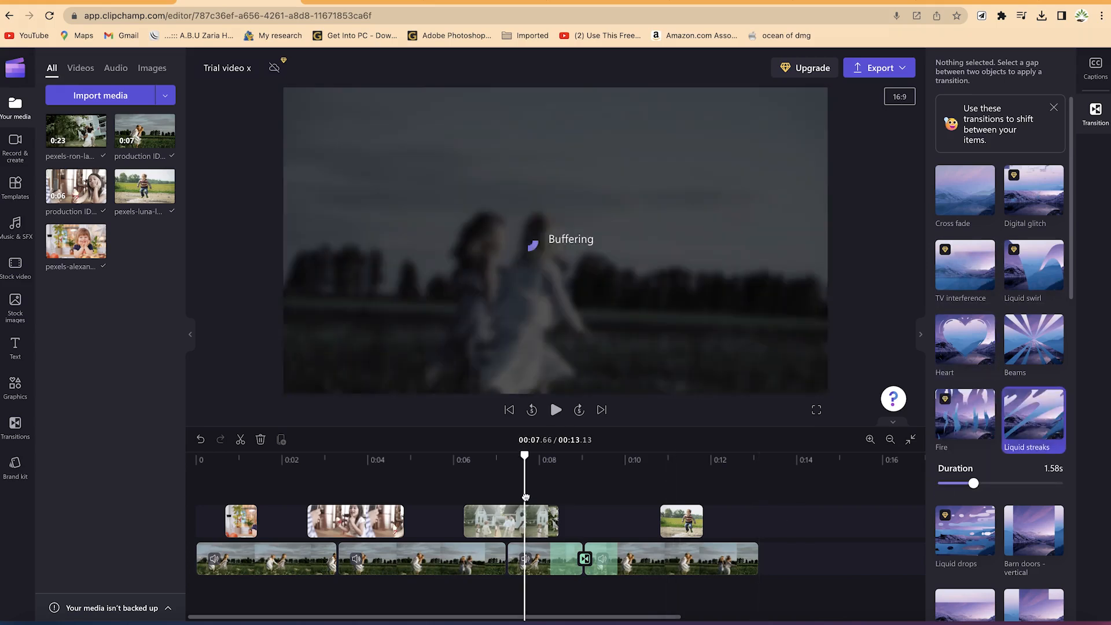
left_click(556, 410)
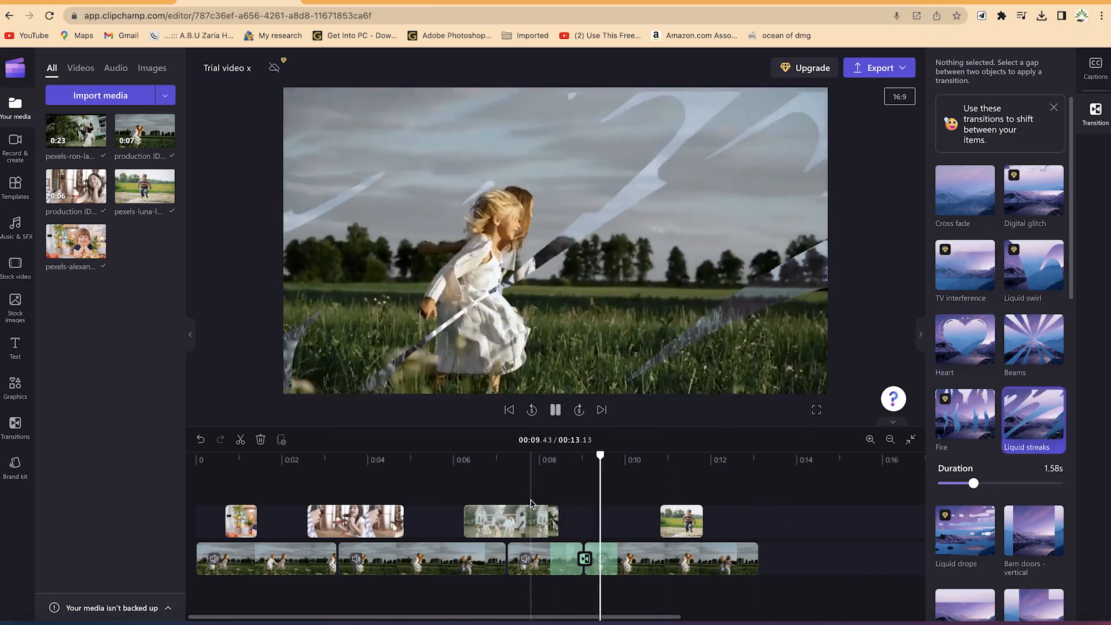
left_click(556, 409)
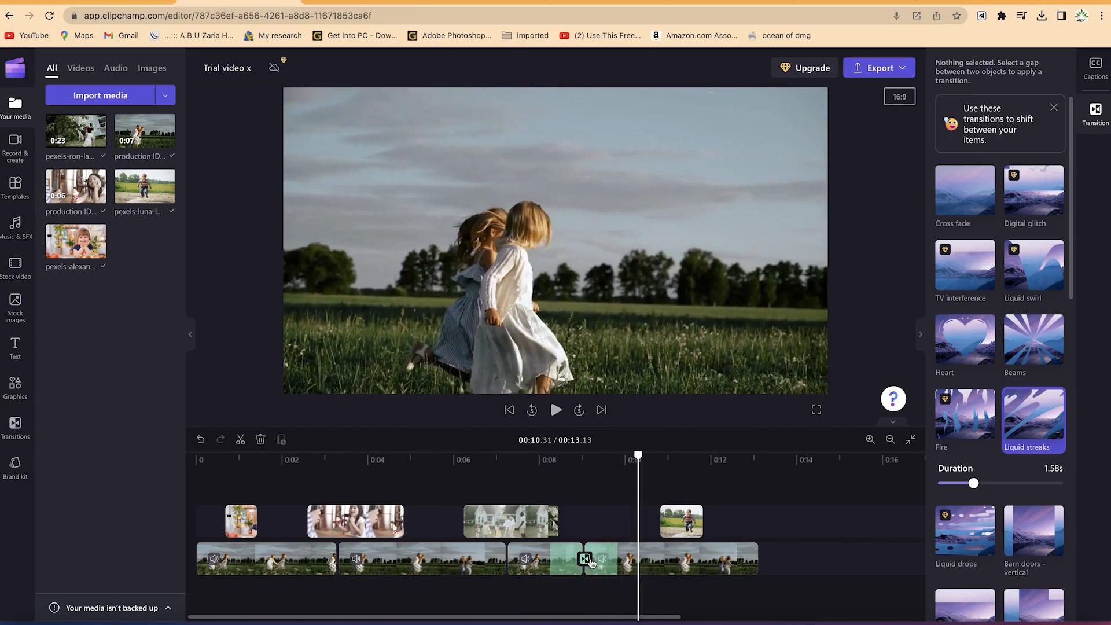
mouse_move(977, 524)
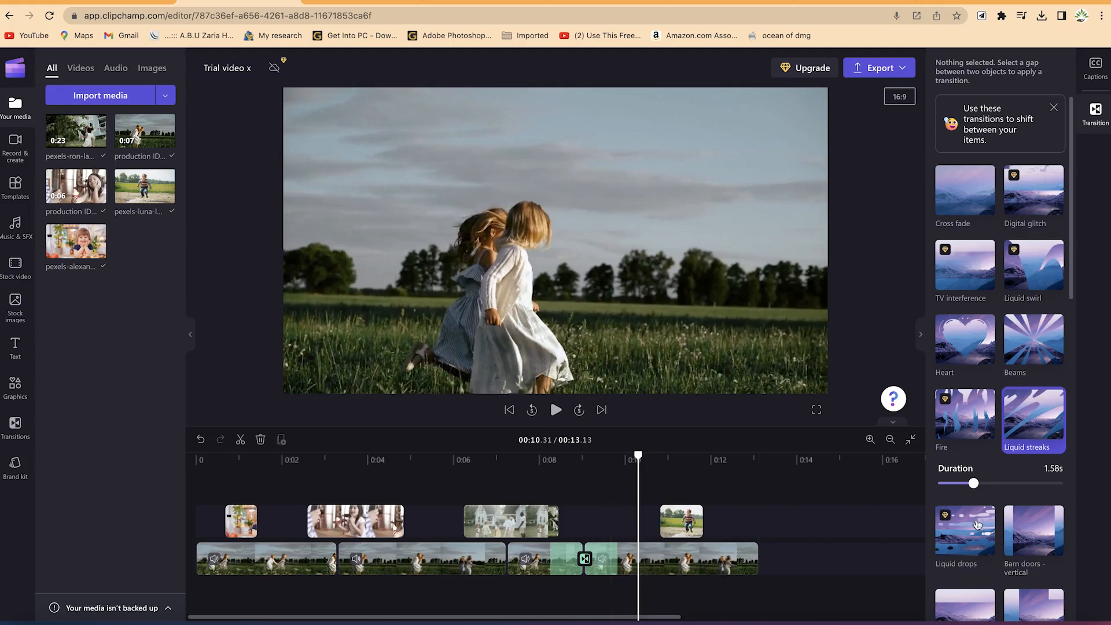
- Change the transition to Zoom in, set playback just before 0:09 and preview it
scroll("down", 3)
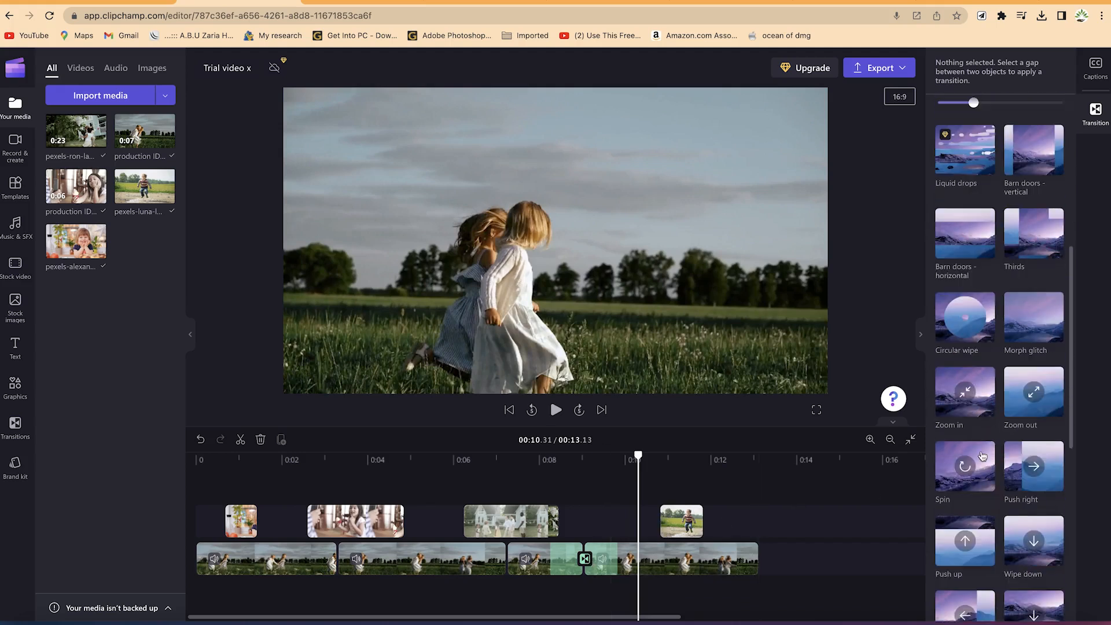
mouse_move(965, 320)
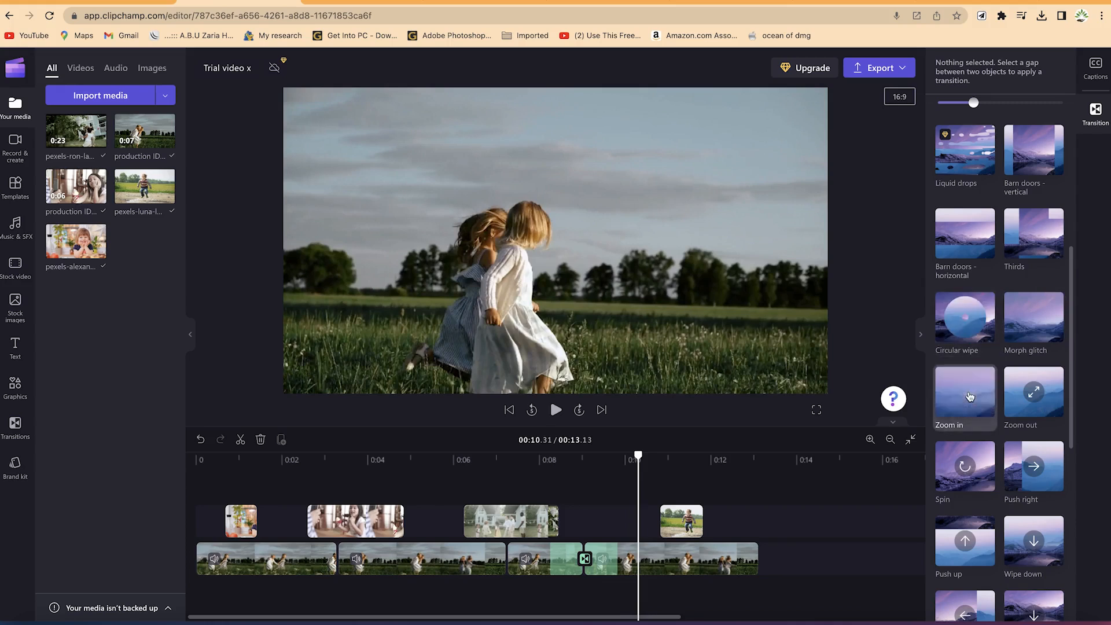
mouse_move(776, 499)
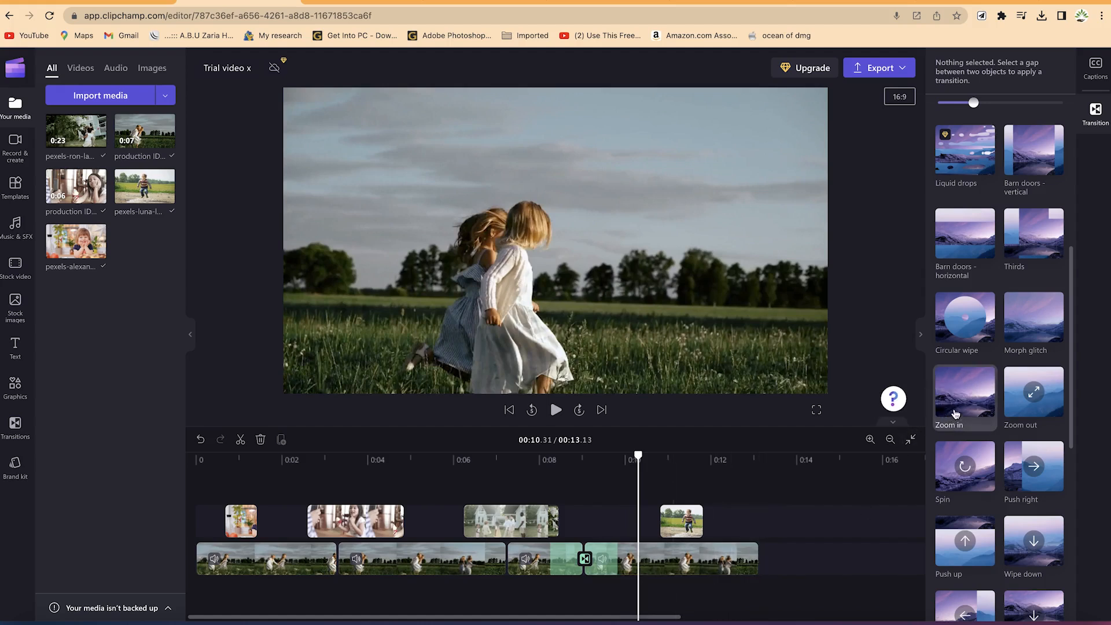
left_click(964, 397)
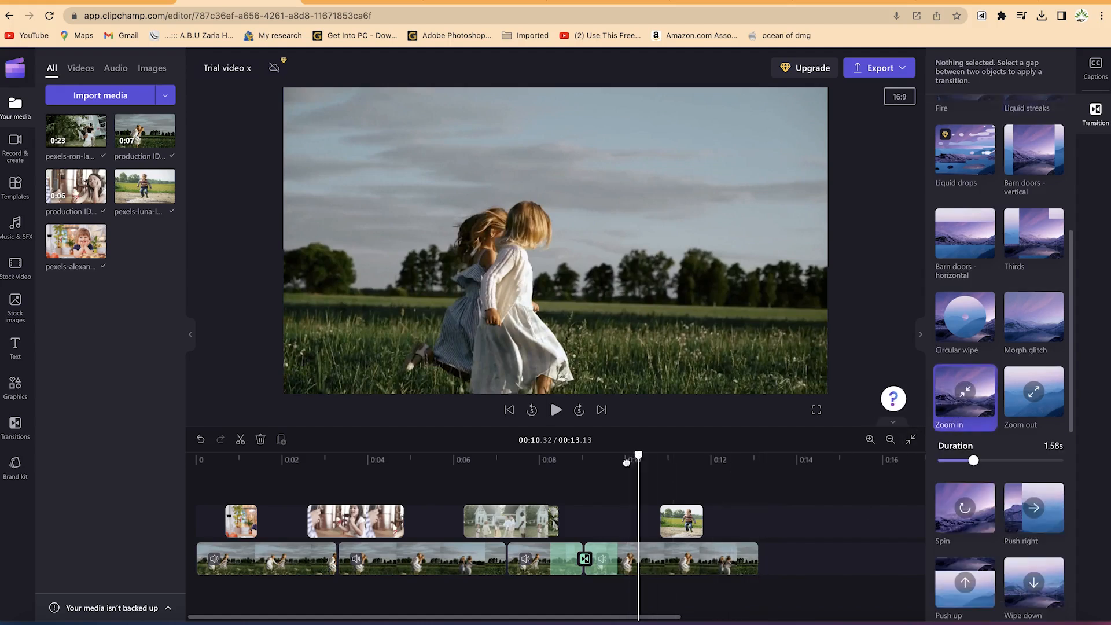
left_click(544, 455)
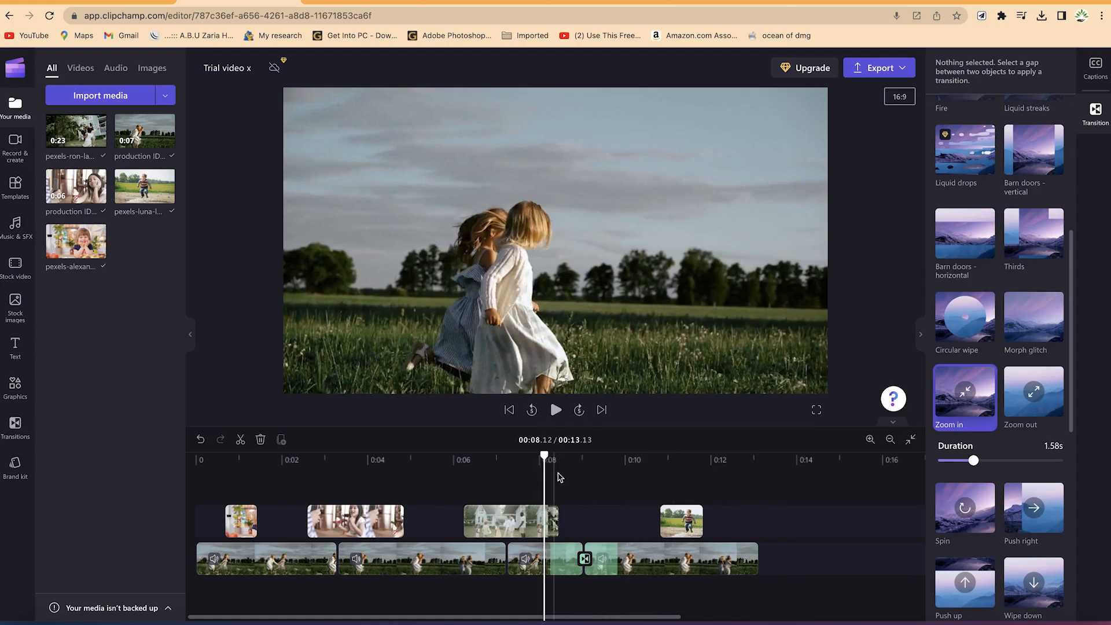
left_click(556, 410)
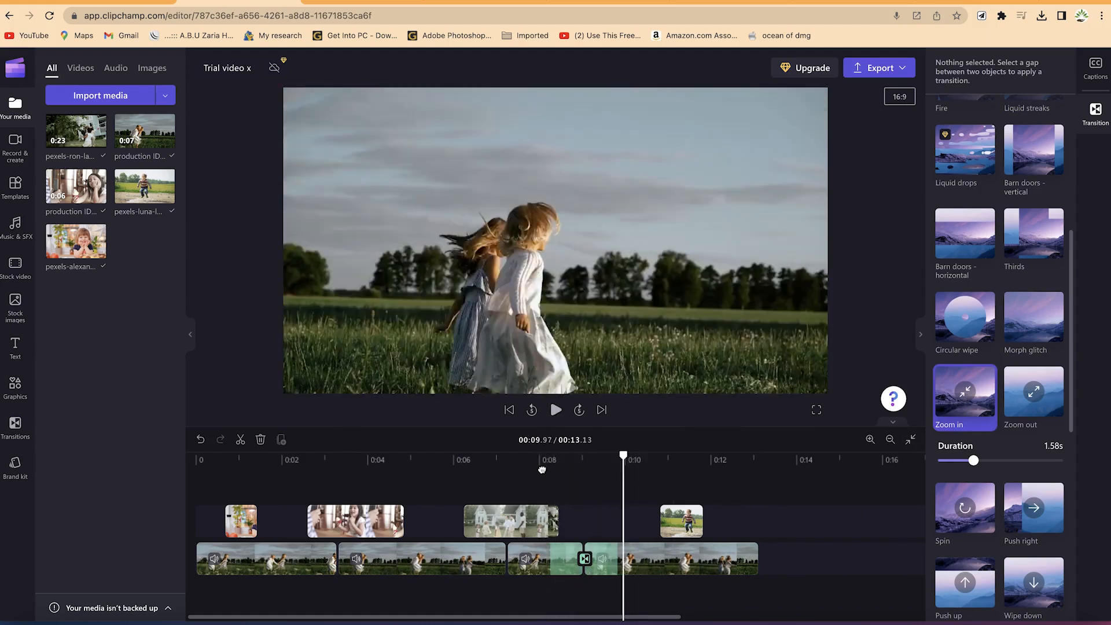
left_click(556, 410)
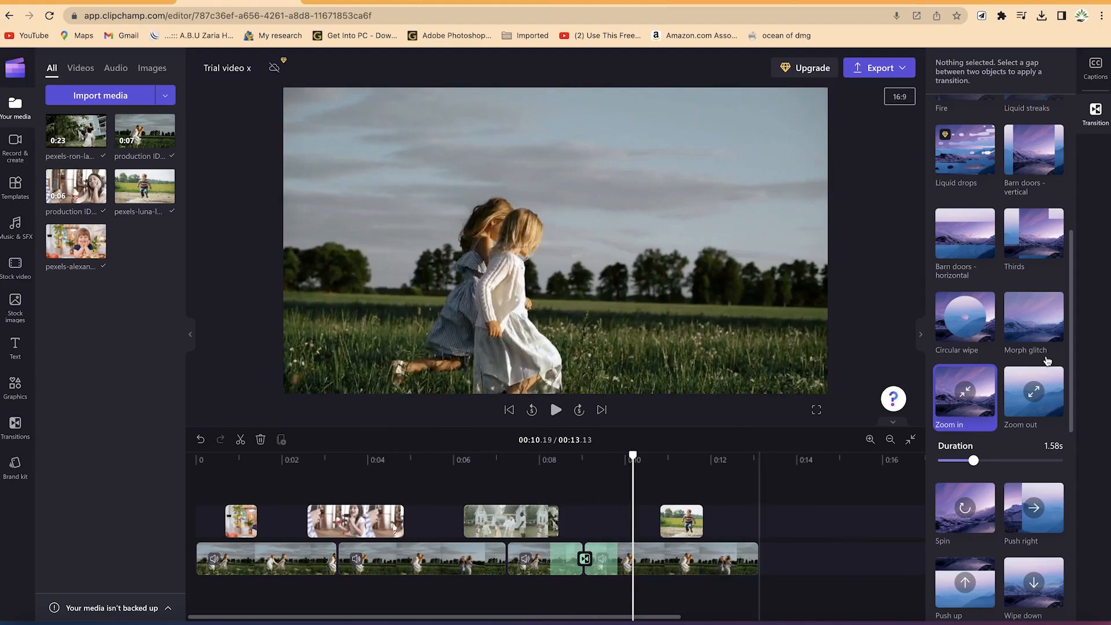
scroll("down", 3)
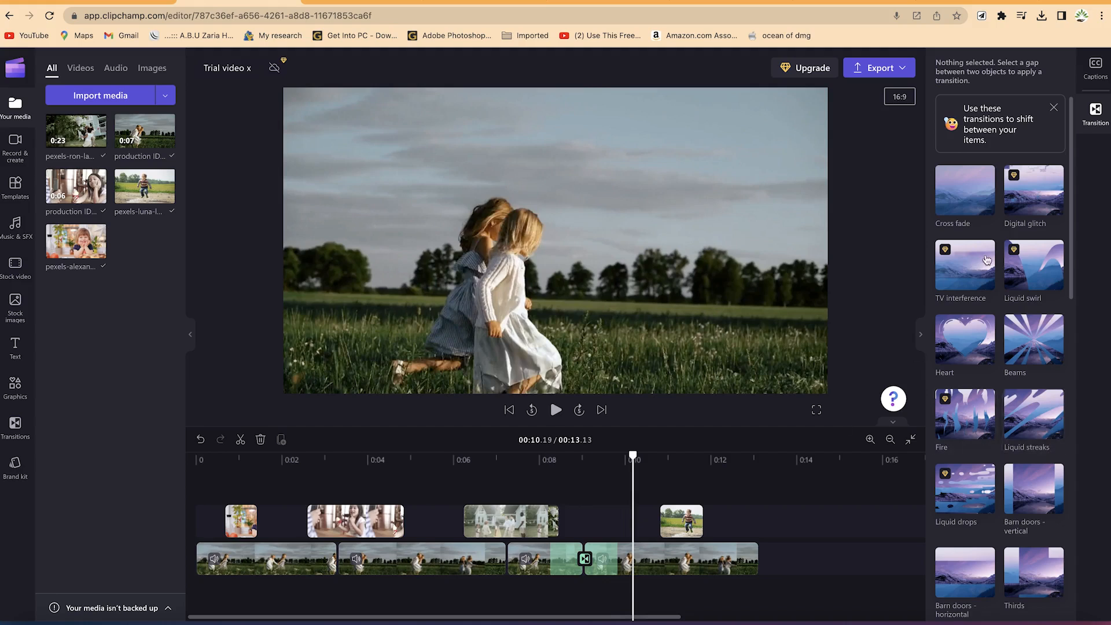
mouse_move(585, 559)
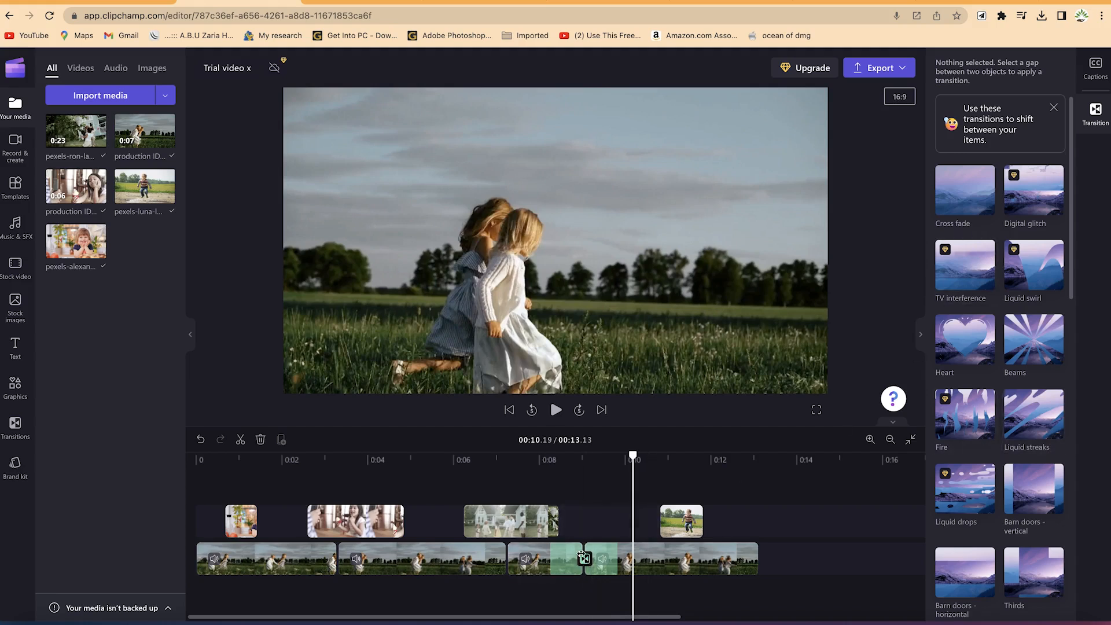
- Append the pexels-ron-lach-10037761.mp4 clip from Your media to the end of the lower track
left_click(545, 558)
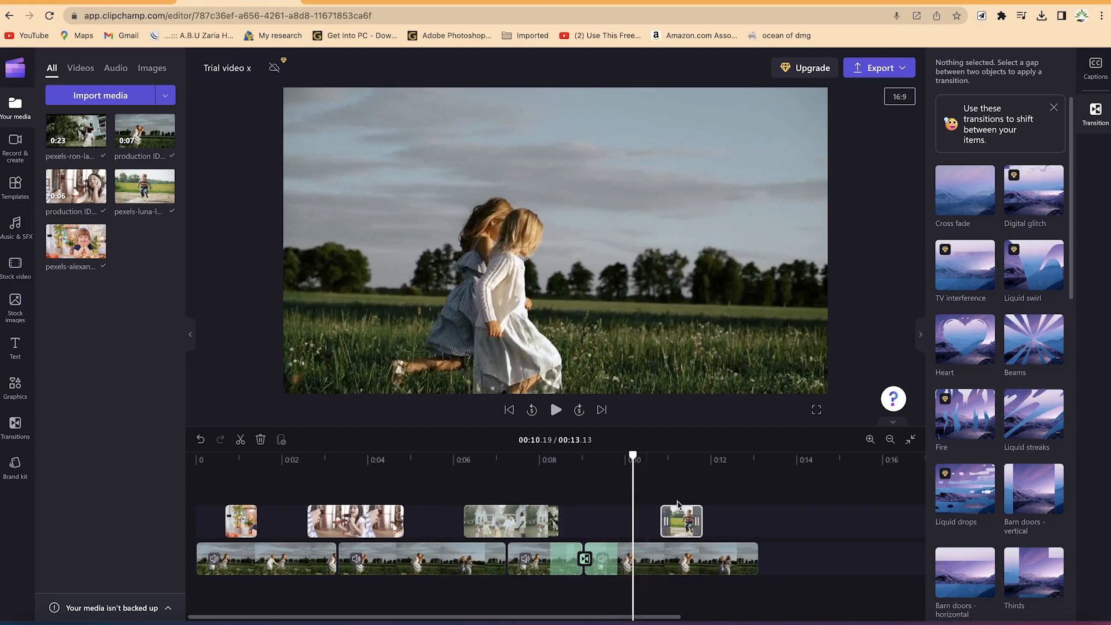
left_click(511, 521)
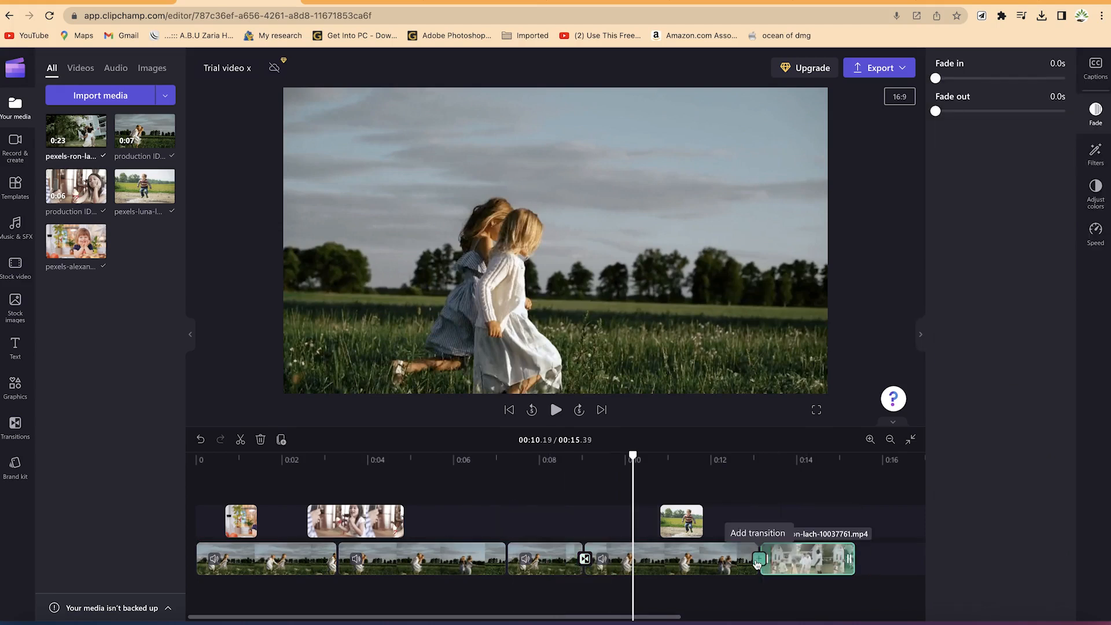
left_click(758, 561)
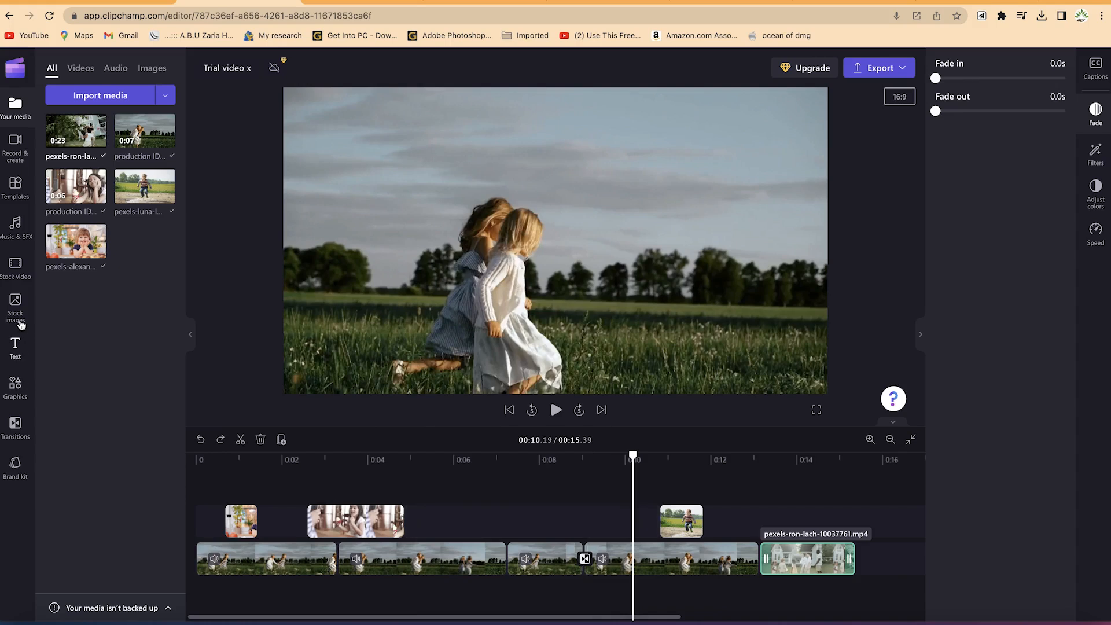
- From the Transitions library, place a transition in the gap before the last clip and play through it
left_click(15, 425)
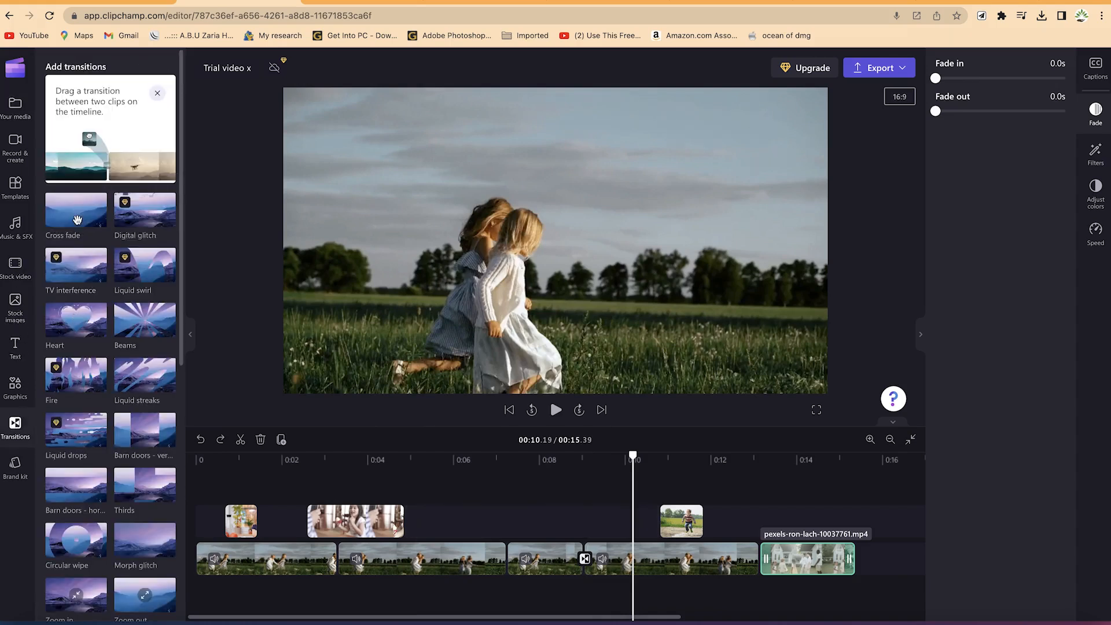
scroll("down", 3)
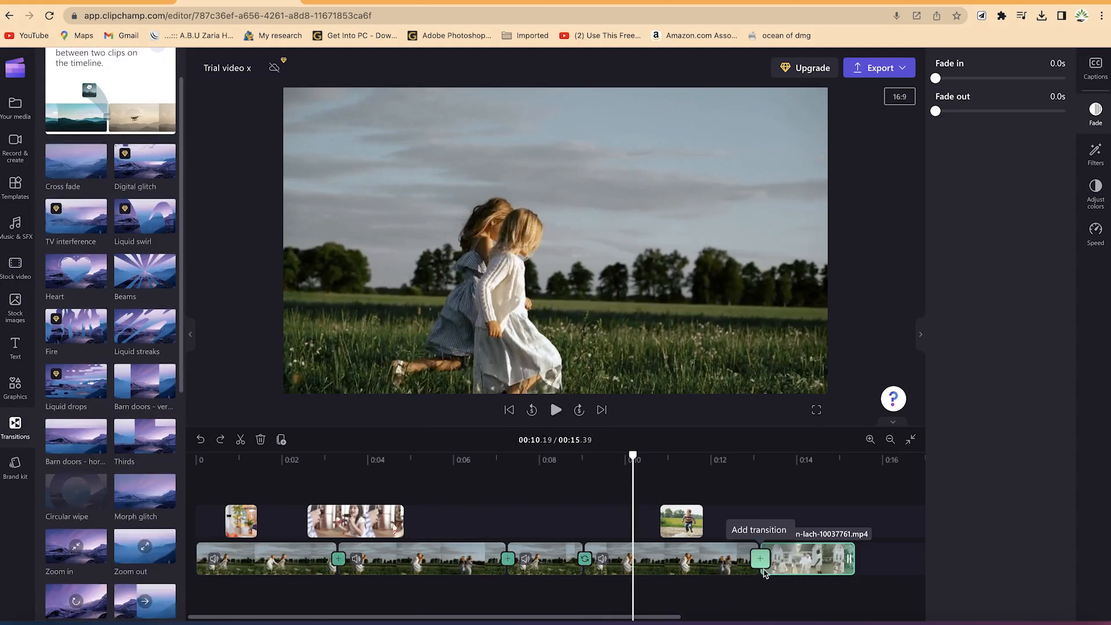
left_click(760, 559)
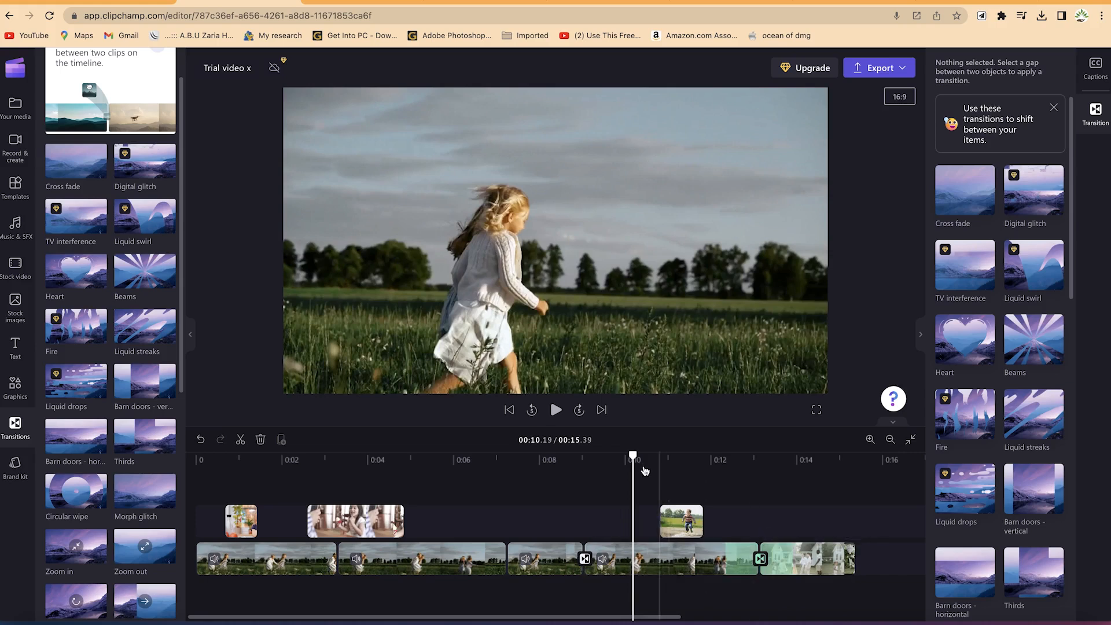
left_click(555, 410)
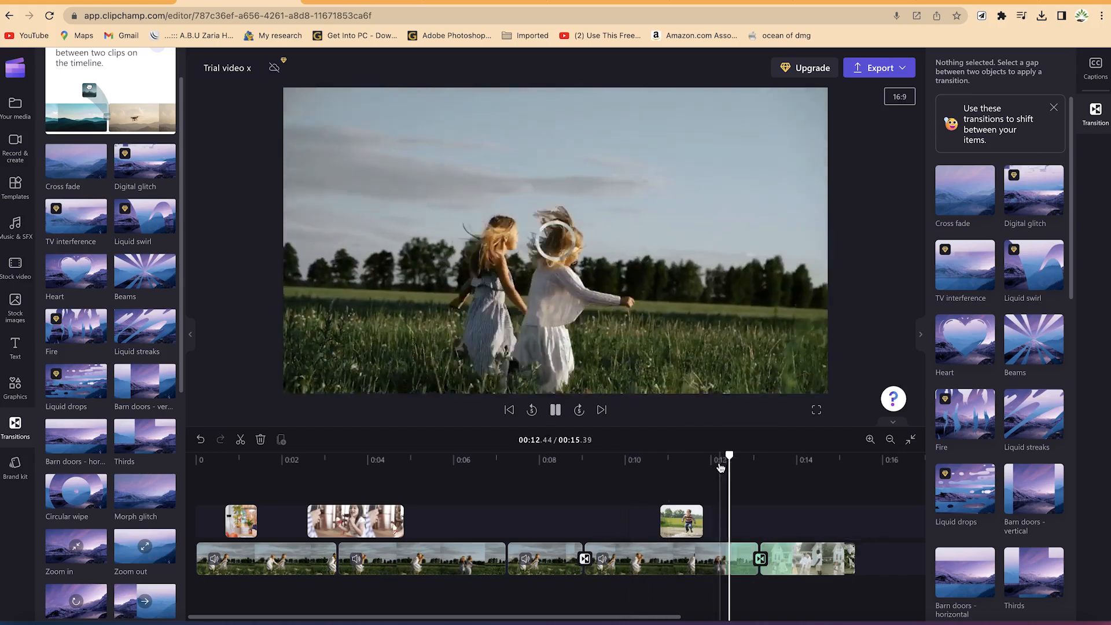